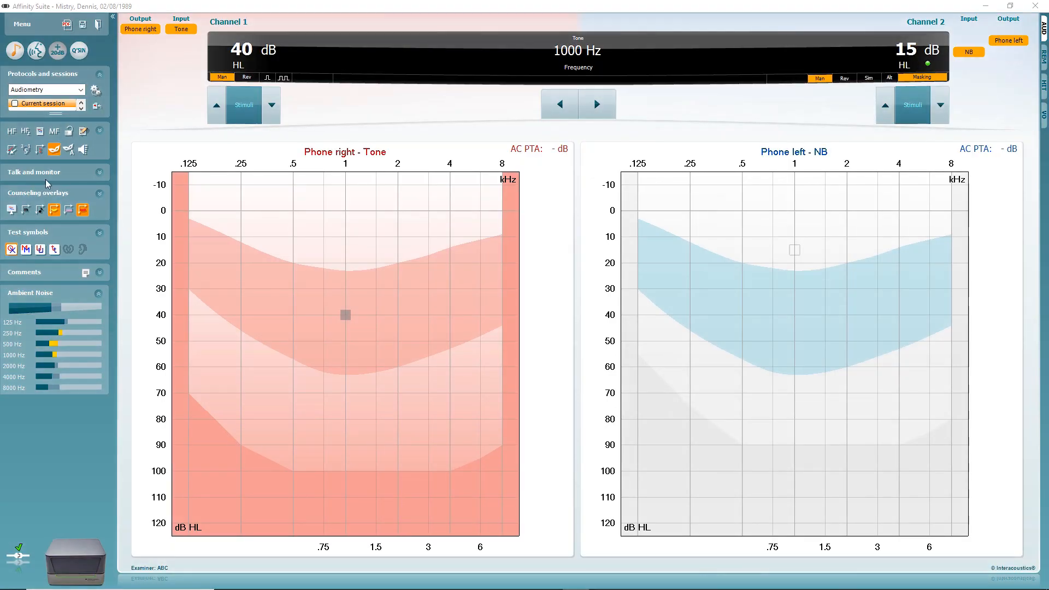
Load the saved 04/06/2021 18:09 session in place of the current session for review.
left_click(44, 103)
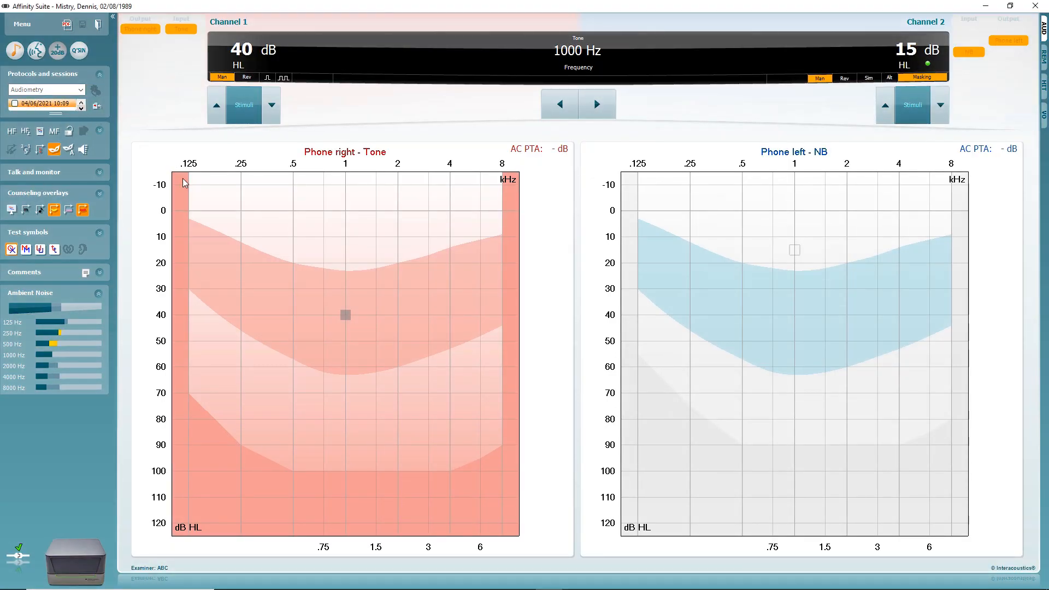